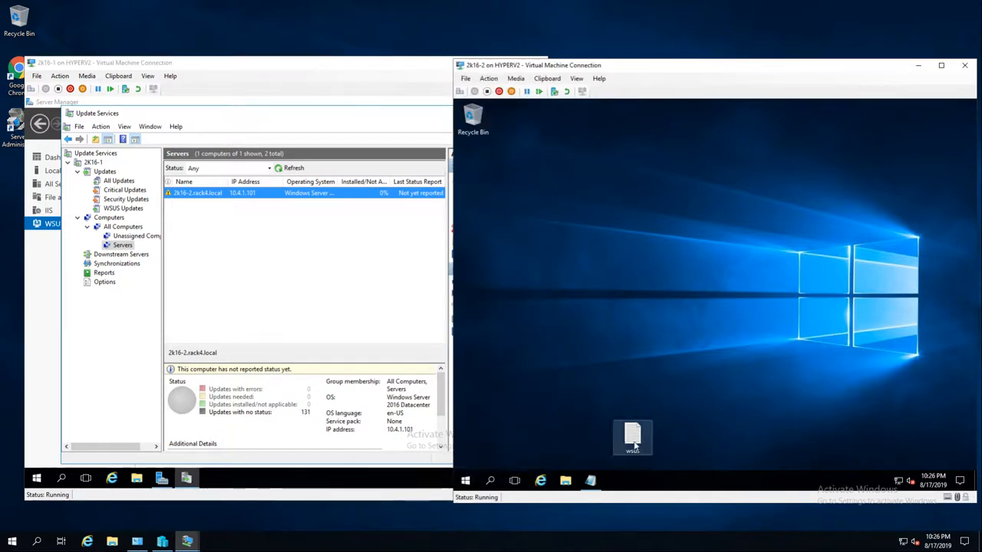
Open the wsus script on the desktop in Notepad and copy its whole contents.
double_click(632, 437)
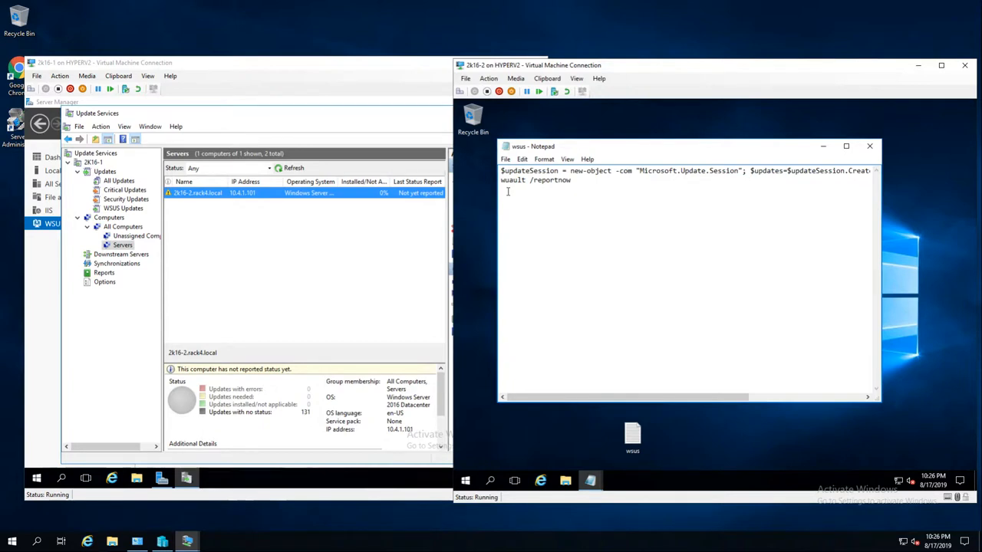
key(ctrl+a)
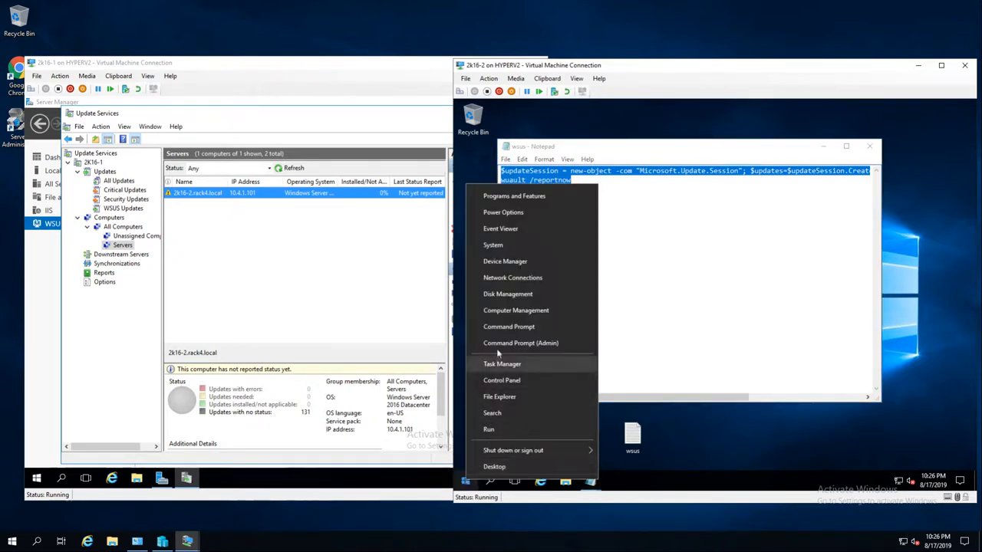
Launch Windows PowerShell as administrator from the Start menu.
click(465, 480)
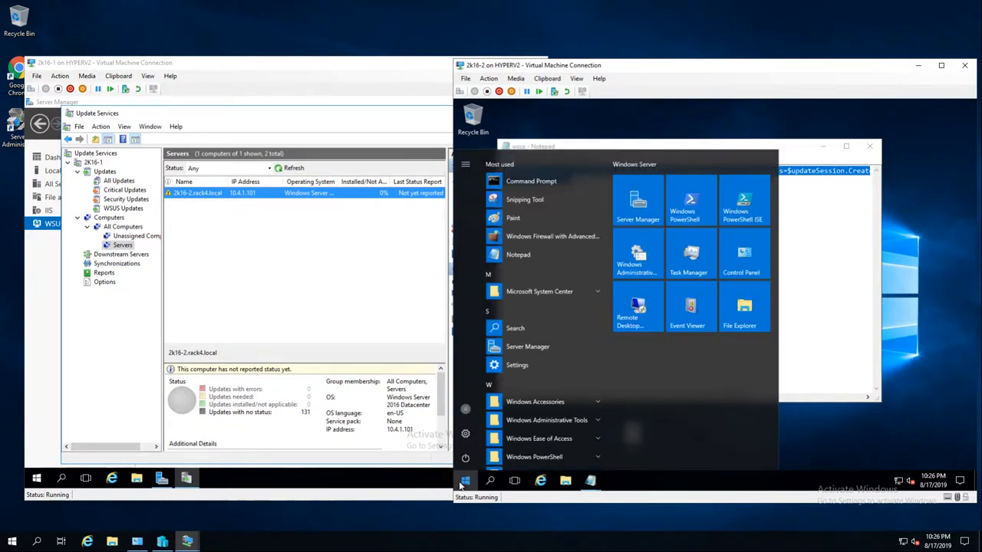
mouse_move(690, 202)
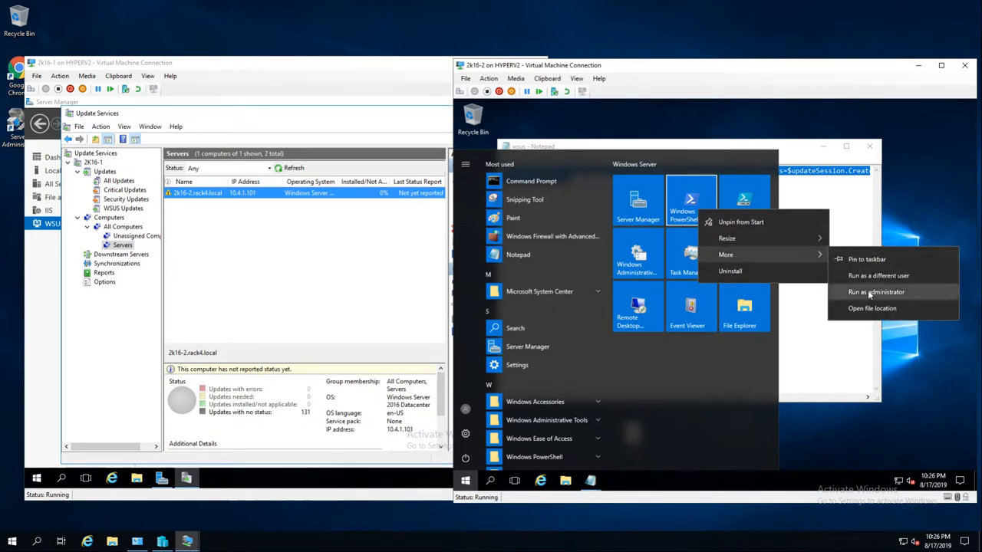
click(876, 292)
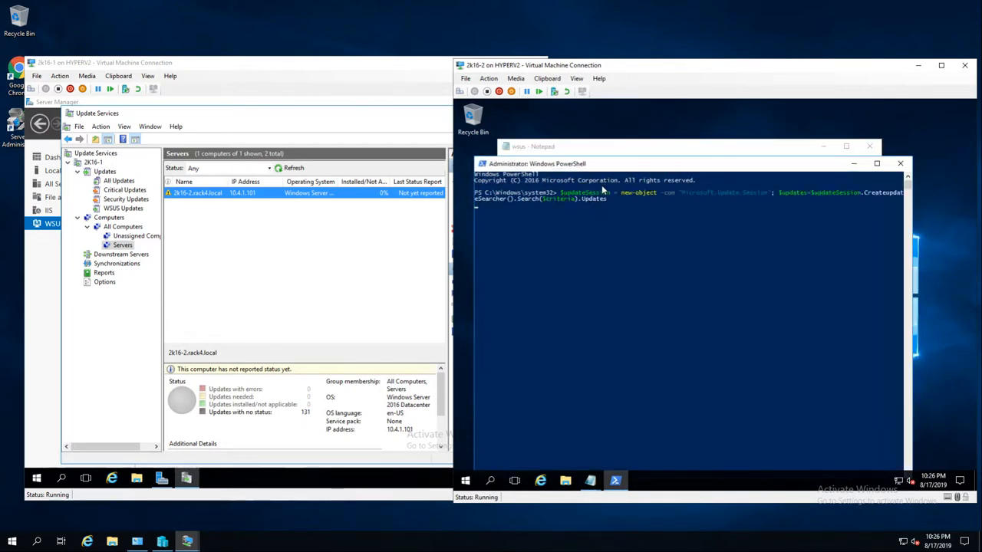
Run the pasted update-session script and wuauclt /reportnow, which ends in a red error.
text(wuauclt /reportnow)
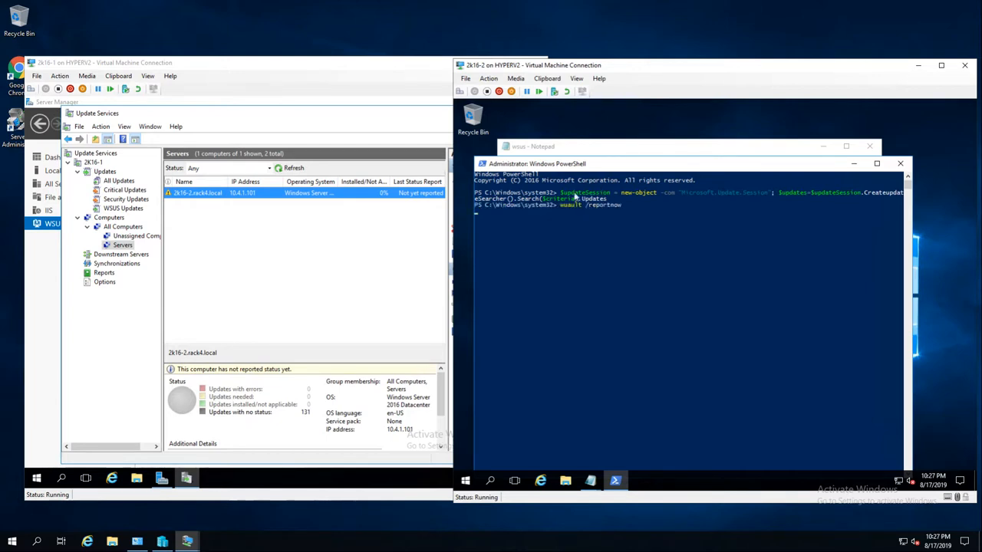
mouse_move(564, 197)
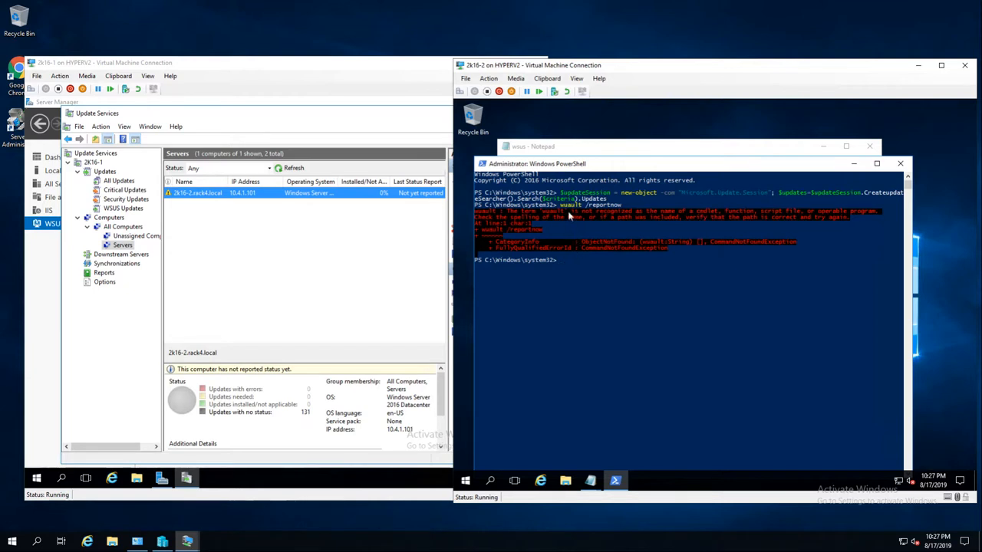
mouse_move(573, 255)
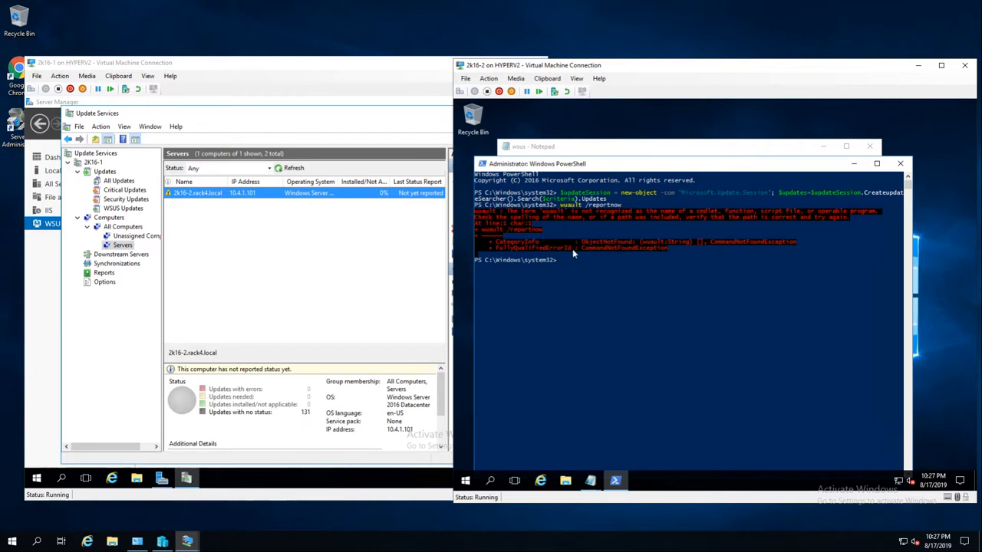
Retry wuauclt /reportnow successfully and refresh Update Services to show the client's last status report.
text(wuauit /reportnow)
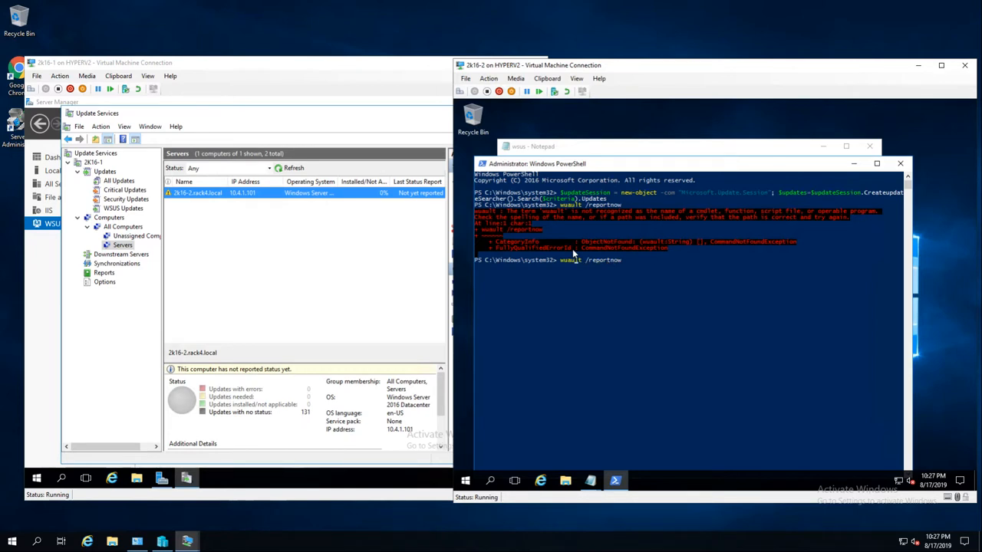
mouse_move(564, 270)
text(c)
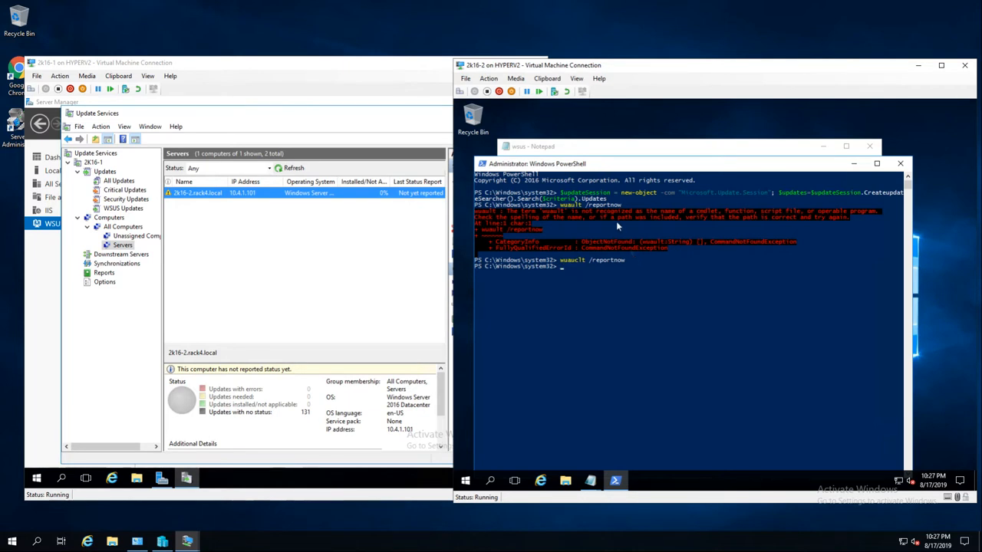
mouse_move(291, 212)
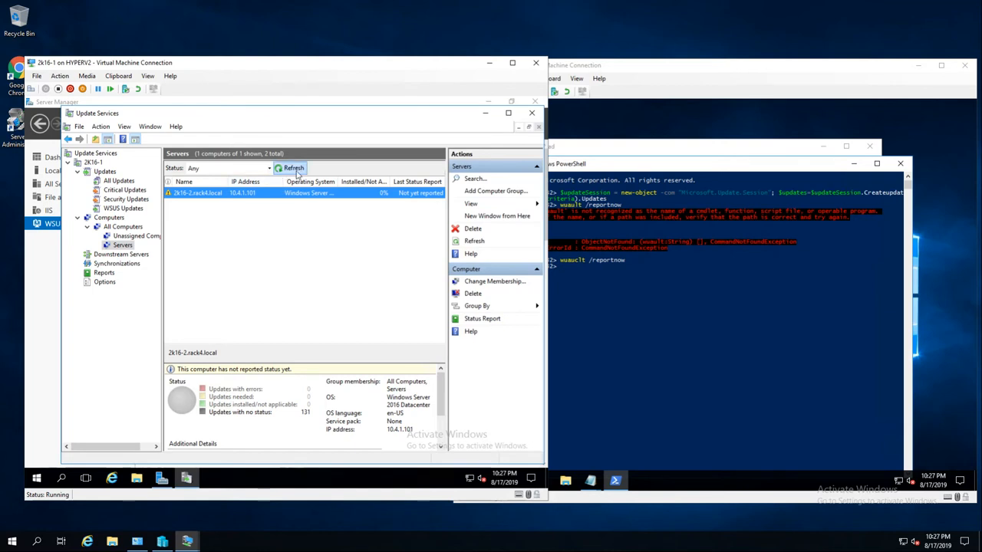
click(292, 167)
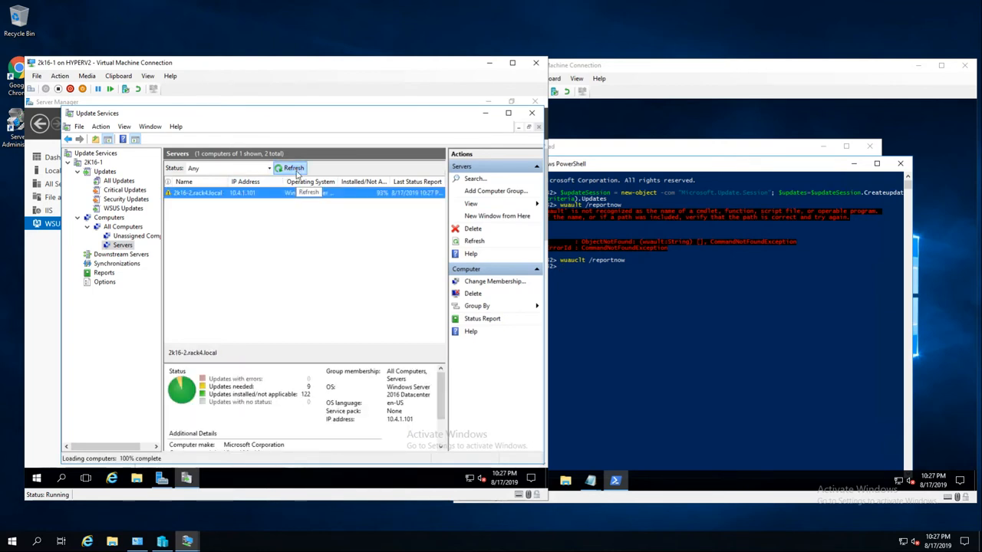